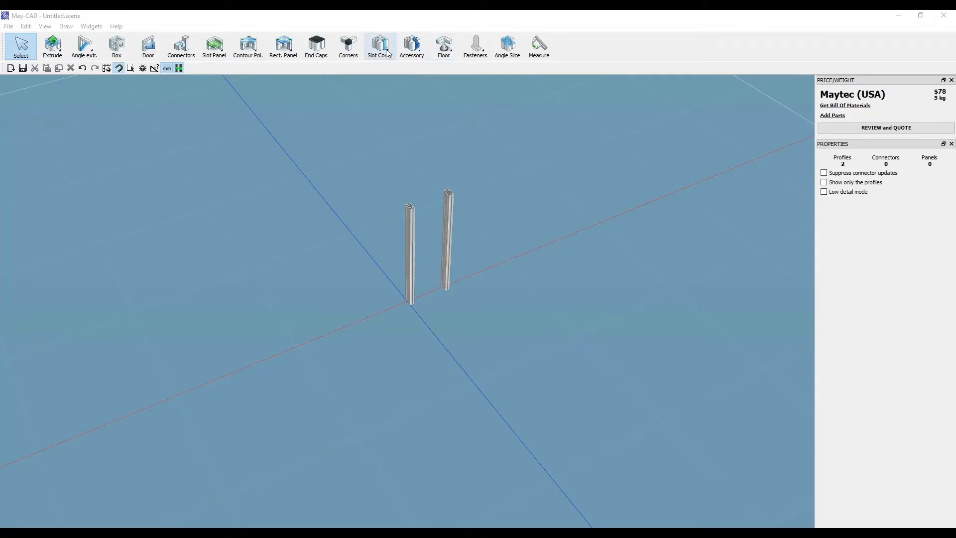
Place a 40x80 M14 base plate on the left profile's end via the Floor tool
left_click(443, 47)
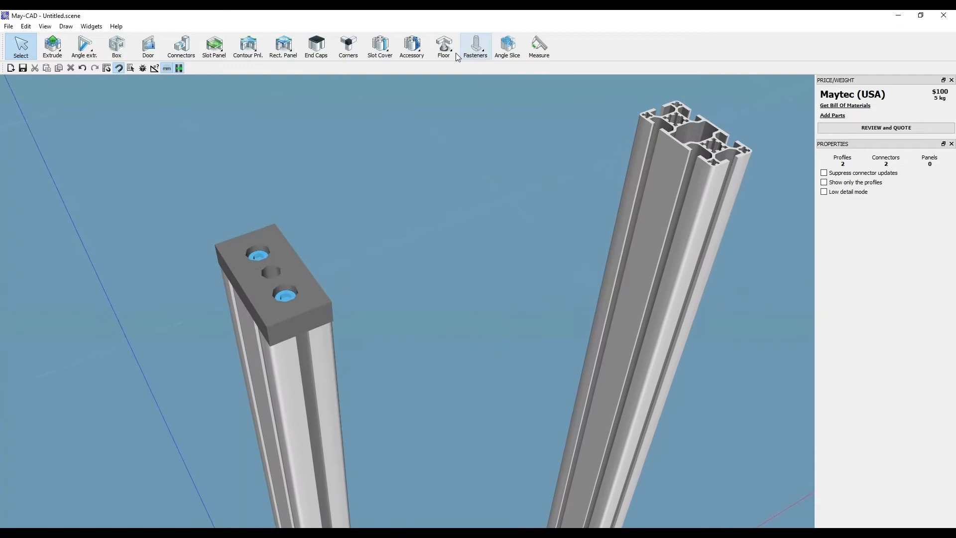
Show the adjustable foot models in the Floor tool's Choose Model dialog
left_click(444, 46)
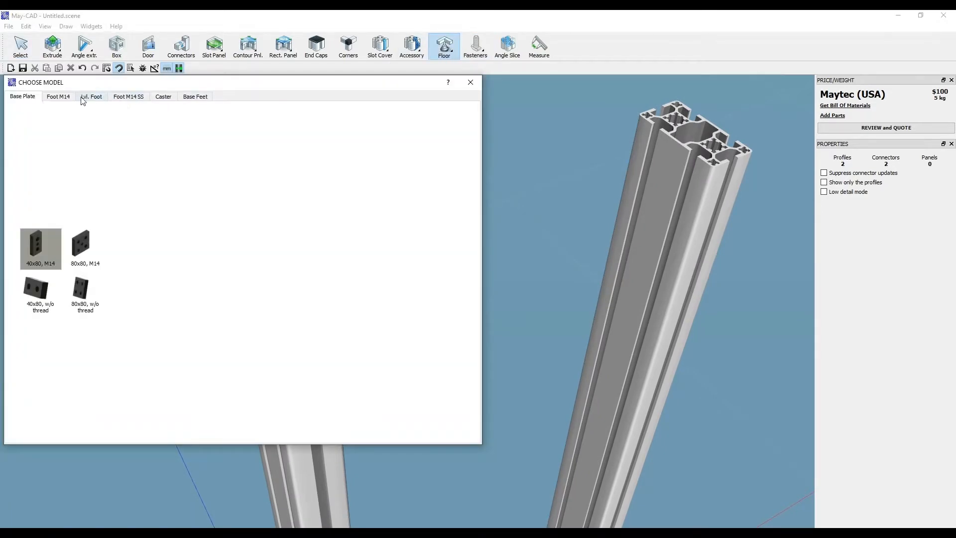
left_click(58, 97)
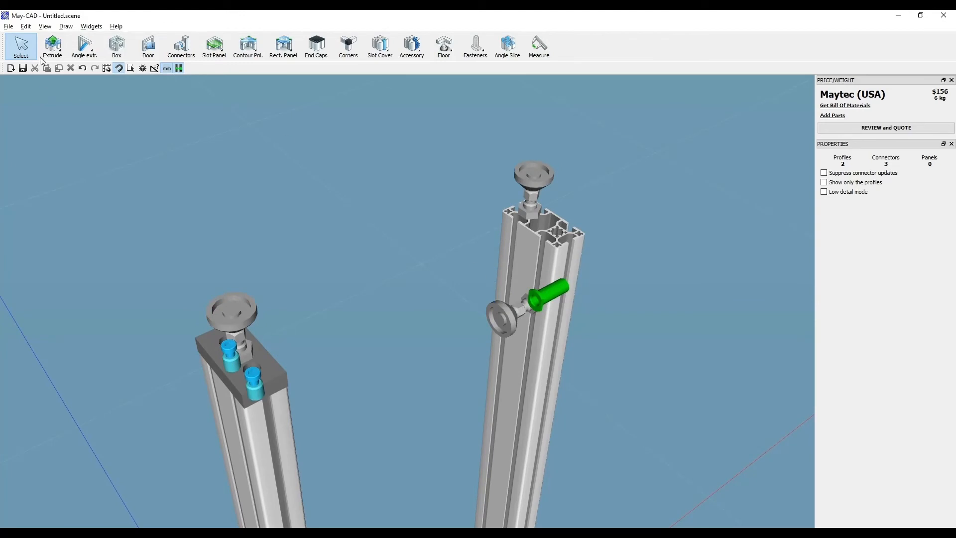
Deselect the placed feet and bring up the bill of materials
left_click(25, 26)
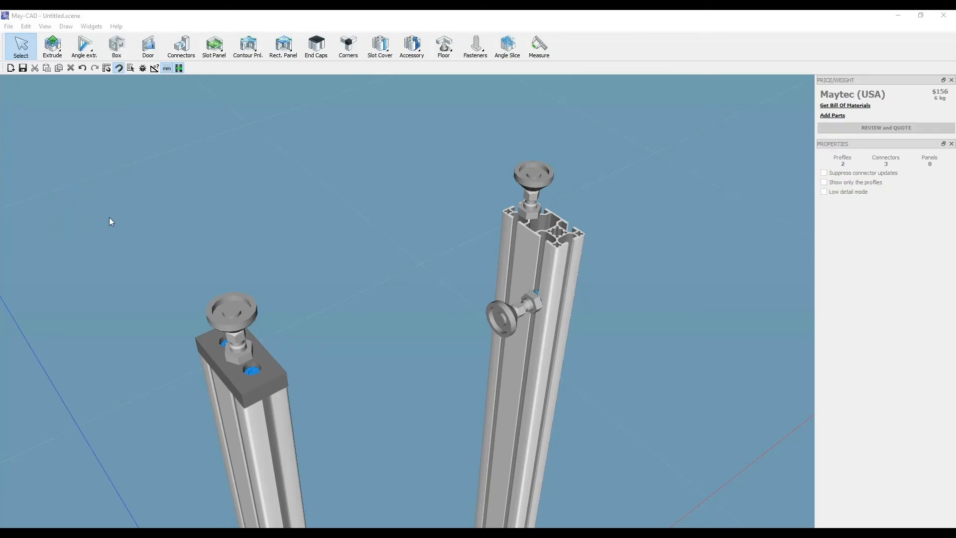
left_click(844, 104)
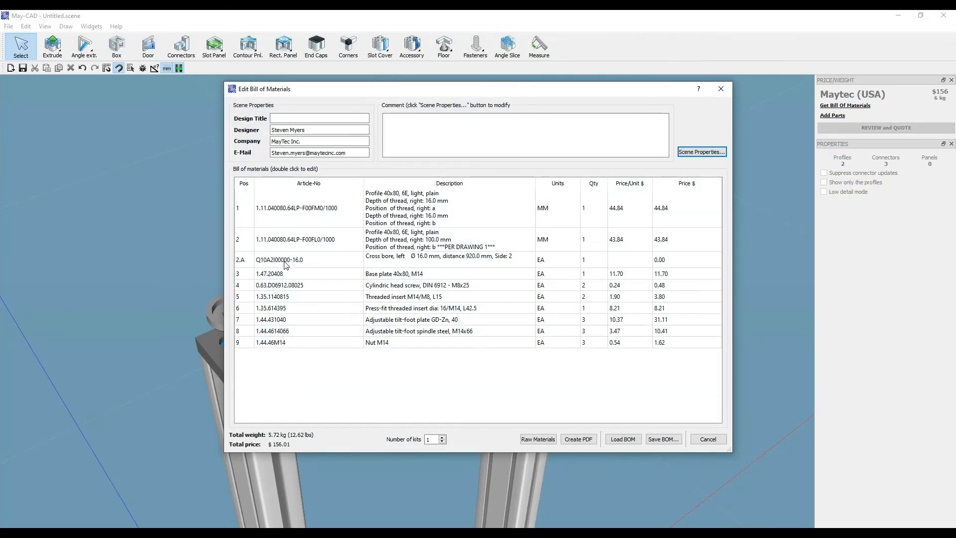
mouse_move(299, 302)
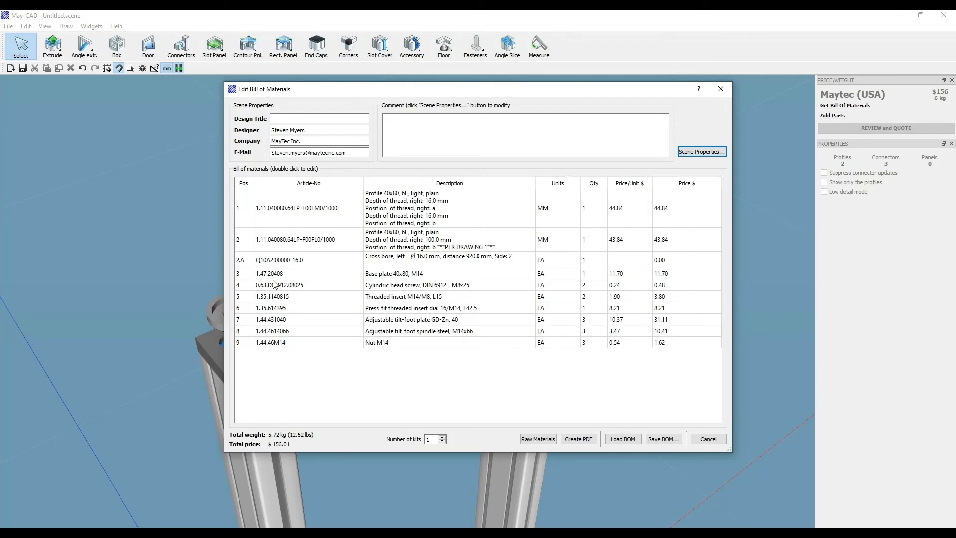
mouse_move(716, 303)
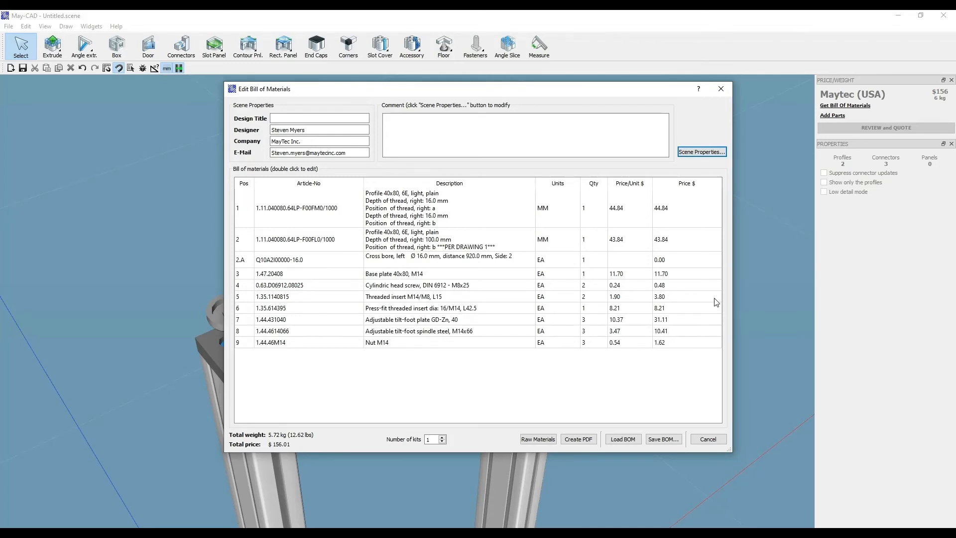